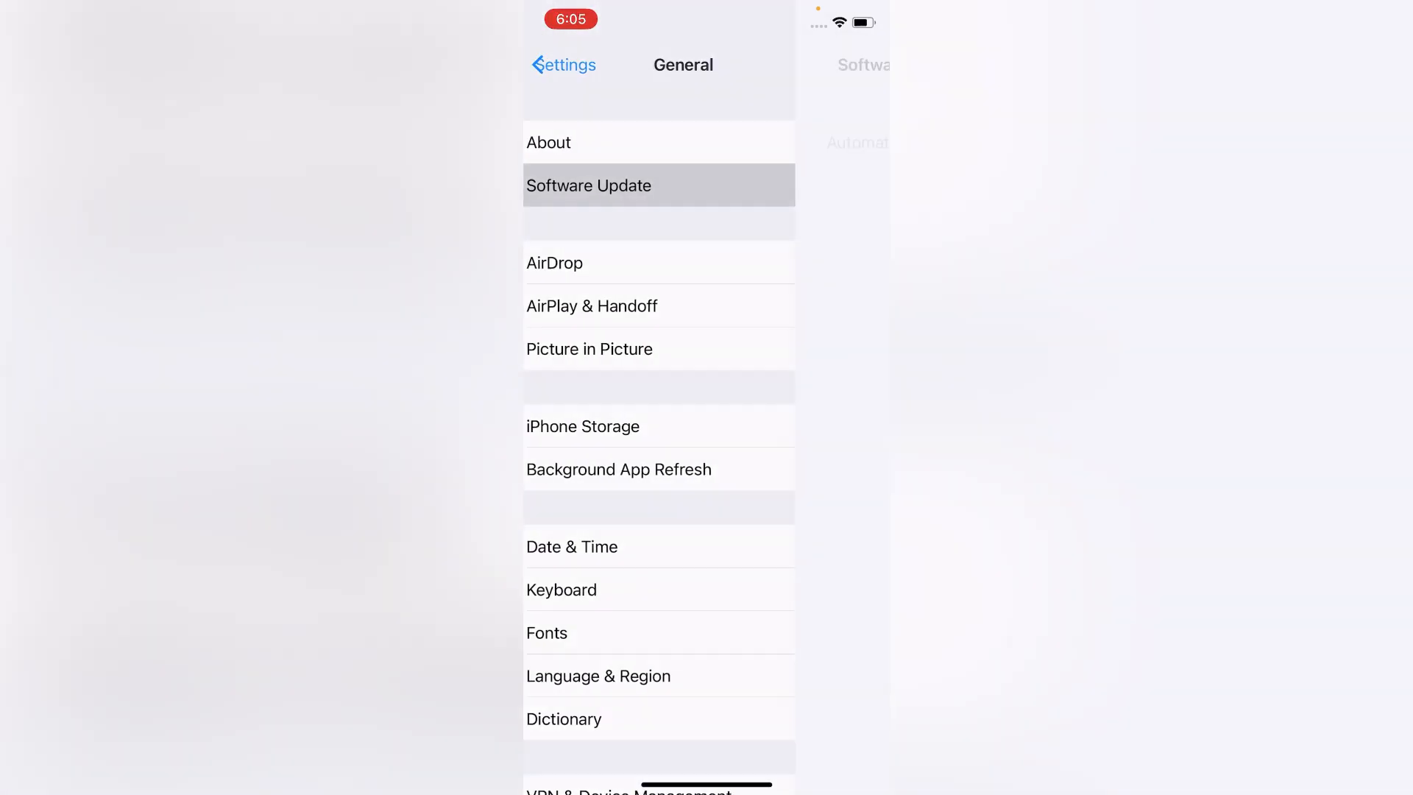
Retry the failed software update check under General, then dismiss the unable-to-check error.
{"action": "left_click", "coordinate": [588, 186]}
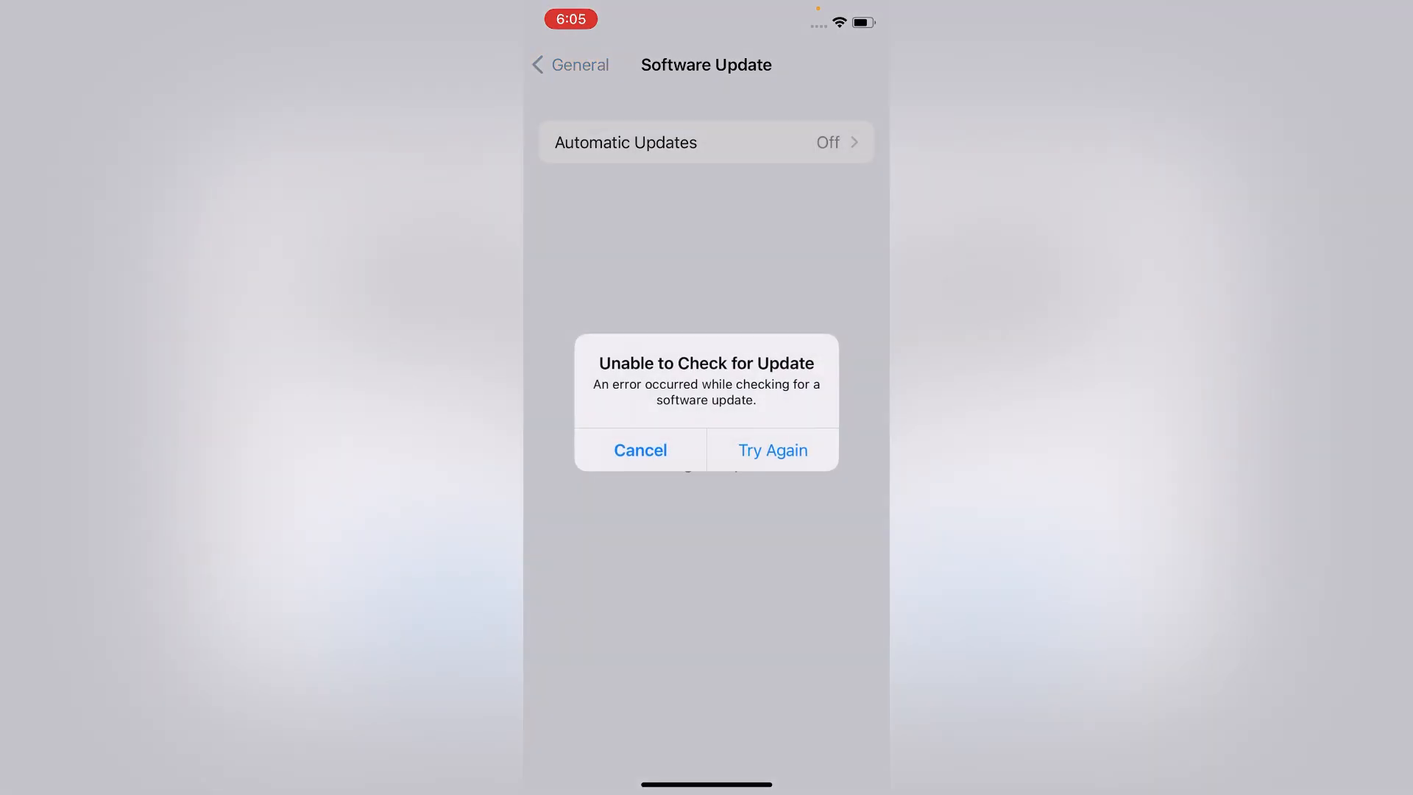
{"action": "left_click", "coordinate": [772, 450]}
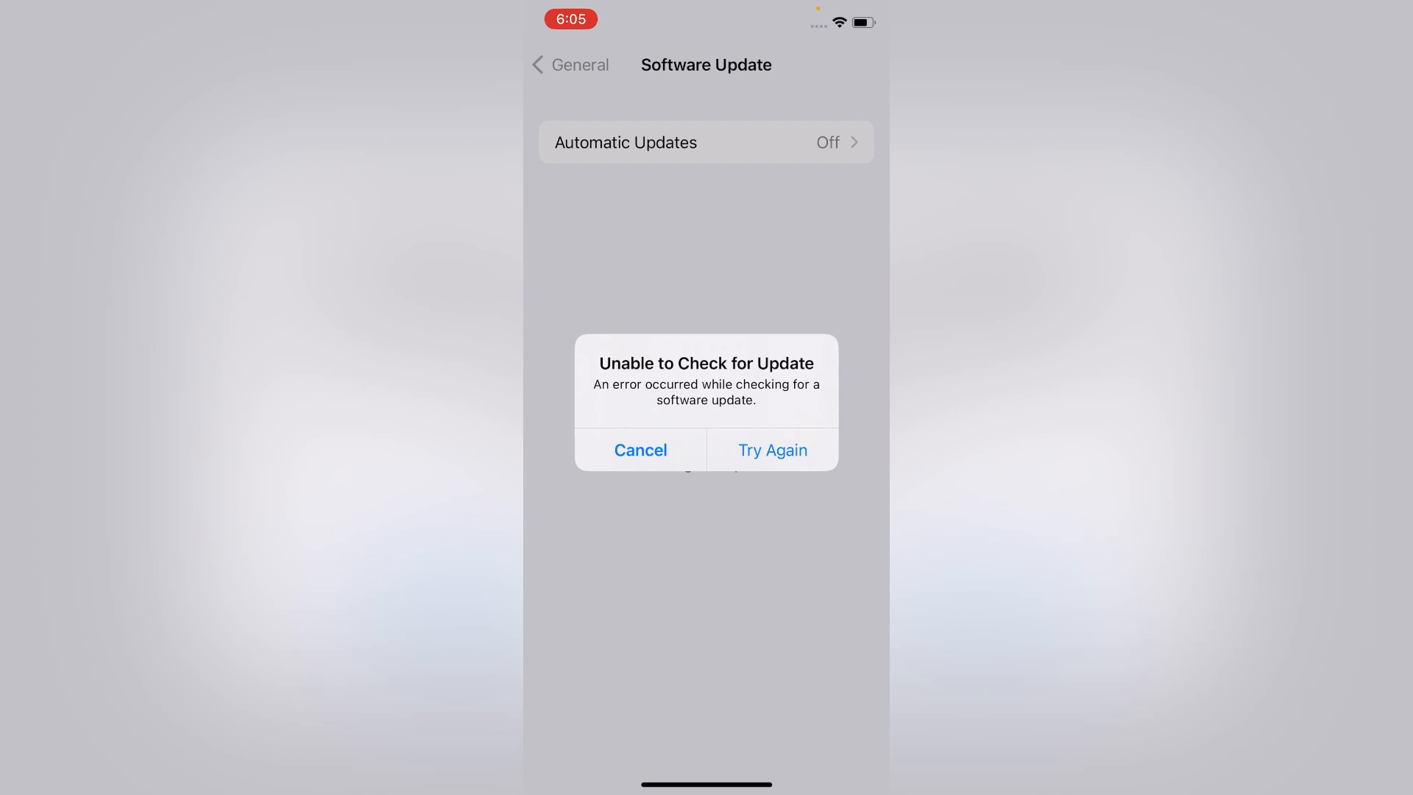
{"action": "left_click", "coordinate": [771, 450]}
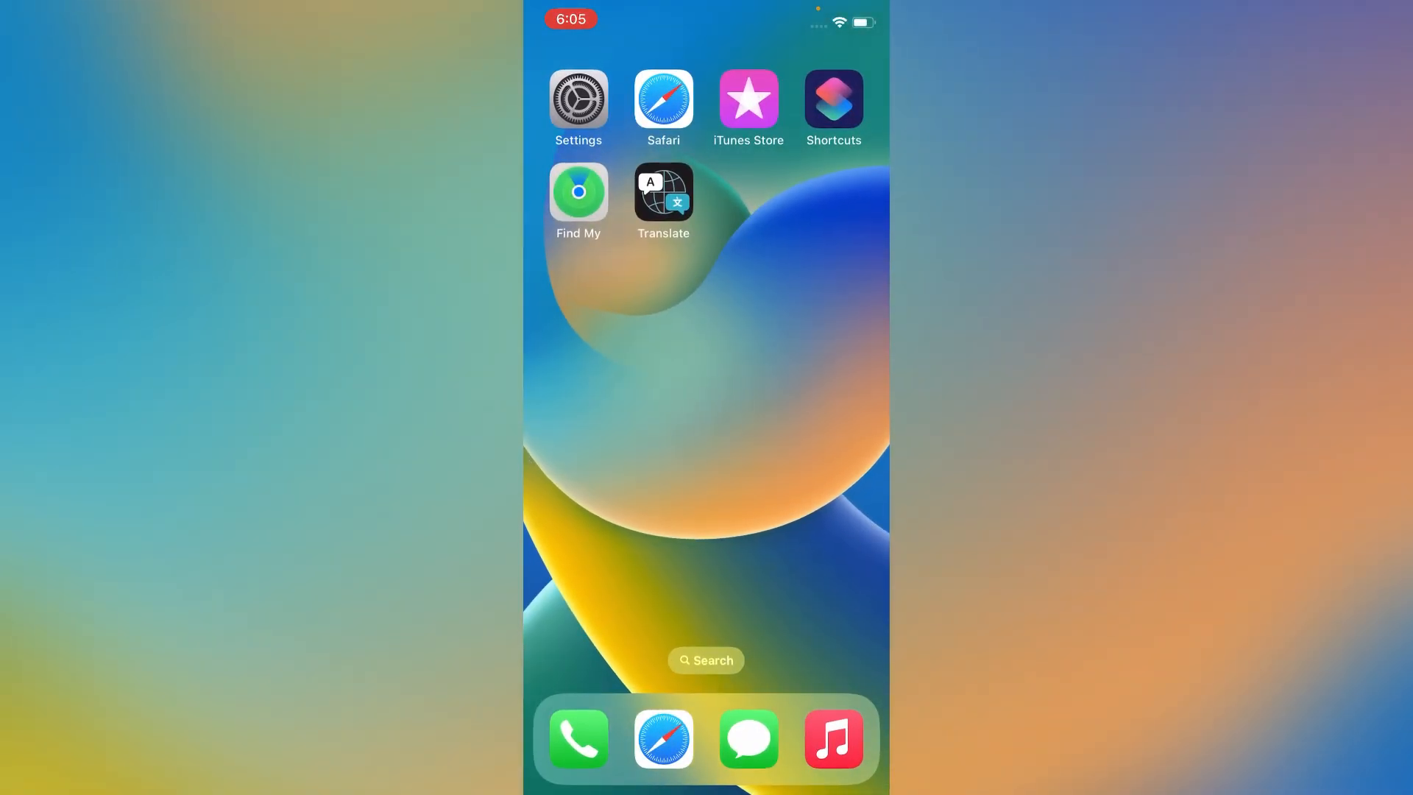
Reopen Settings, confirm VPN is on, and go to the General page.
{"action": "left_click", "coordinate": [577, 99]}
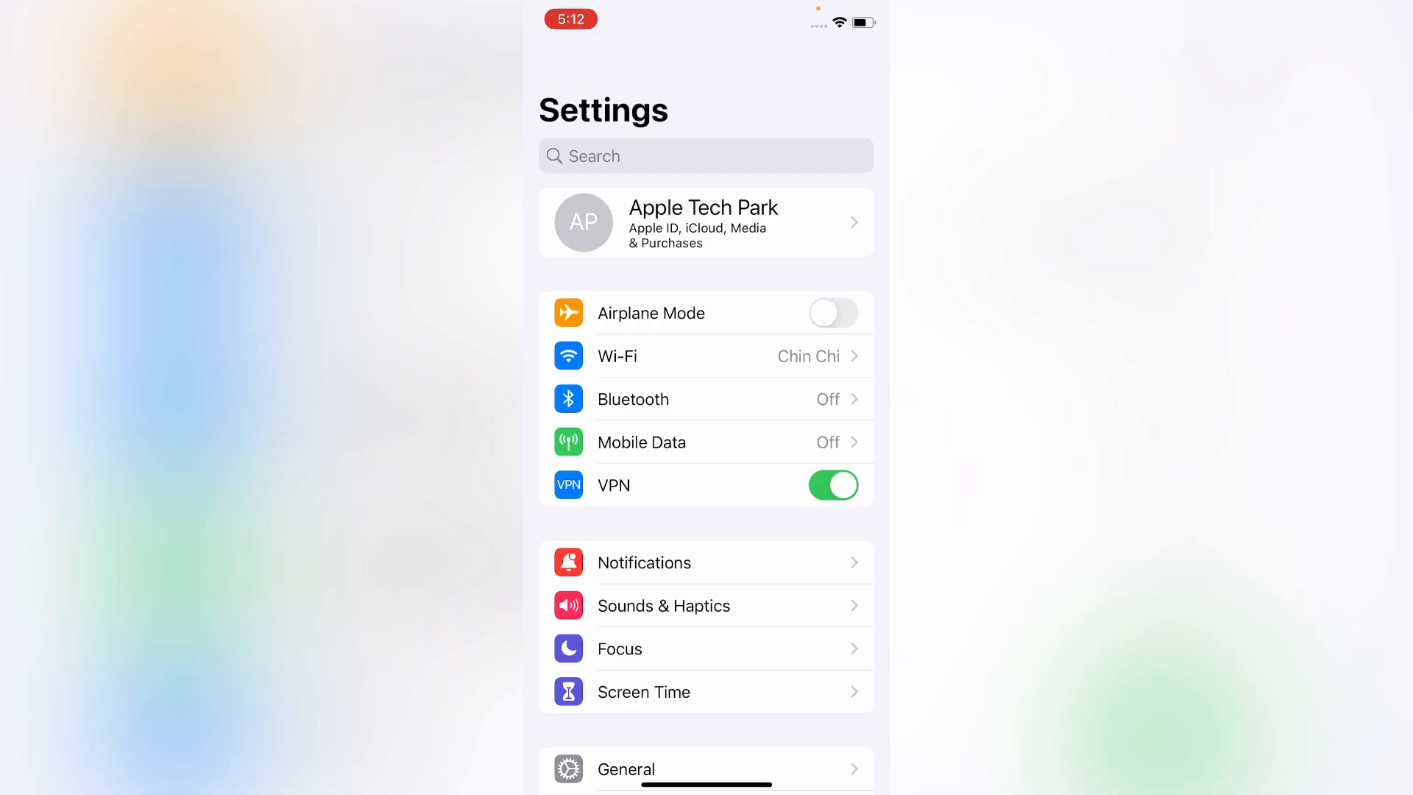
{"action": "scroll", "scroll_direction": "up", "scroll_amount": 3}
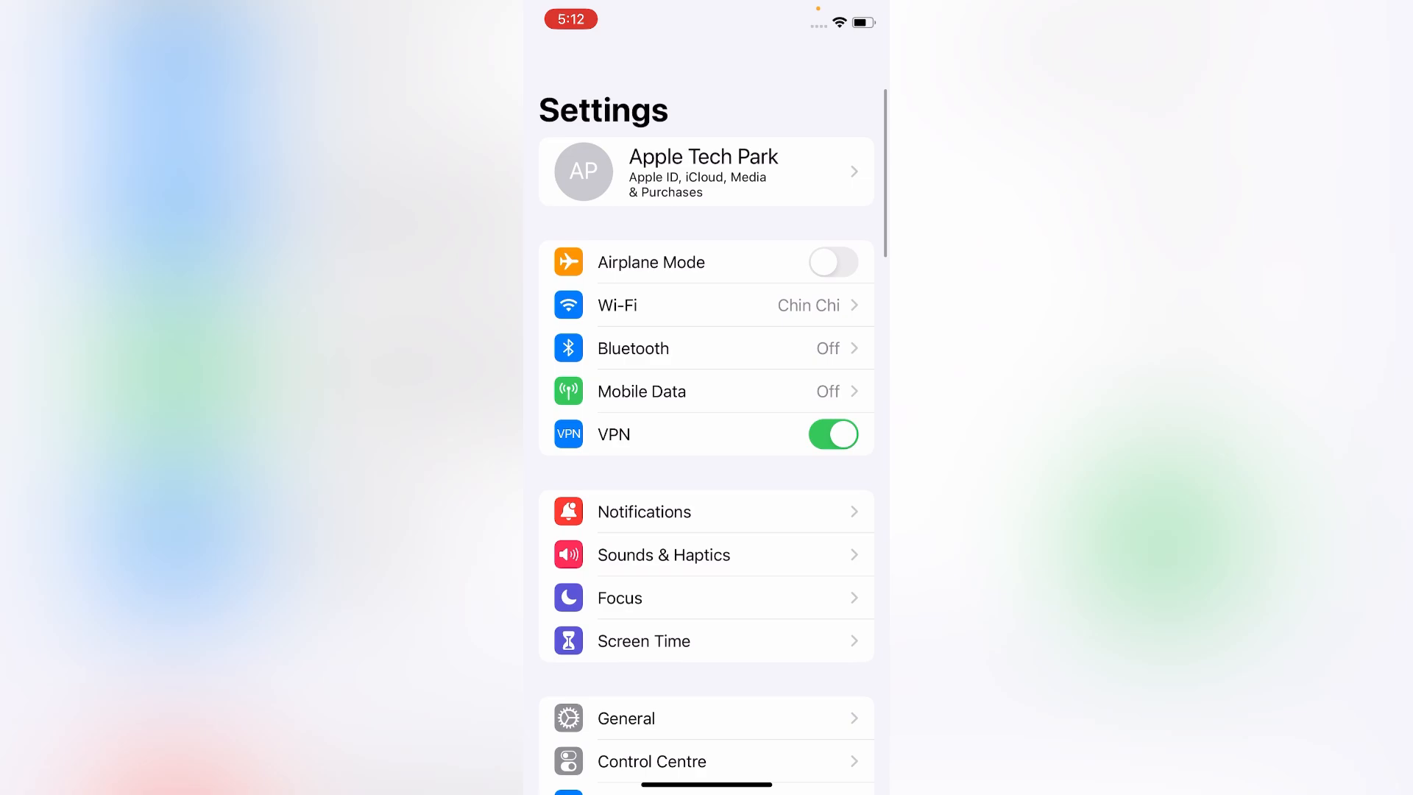
{"action": "left_click", "coordinate": [832, 432]}
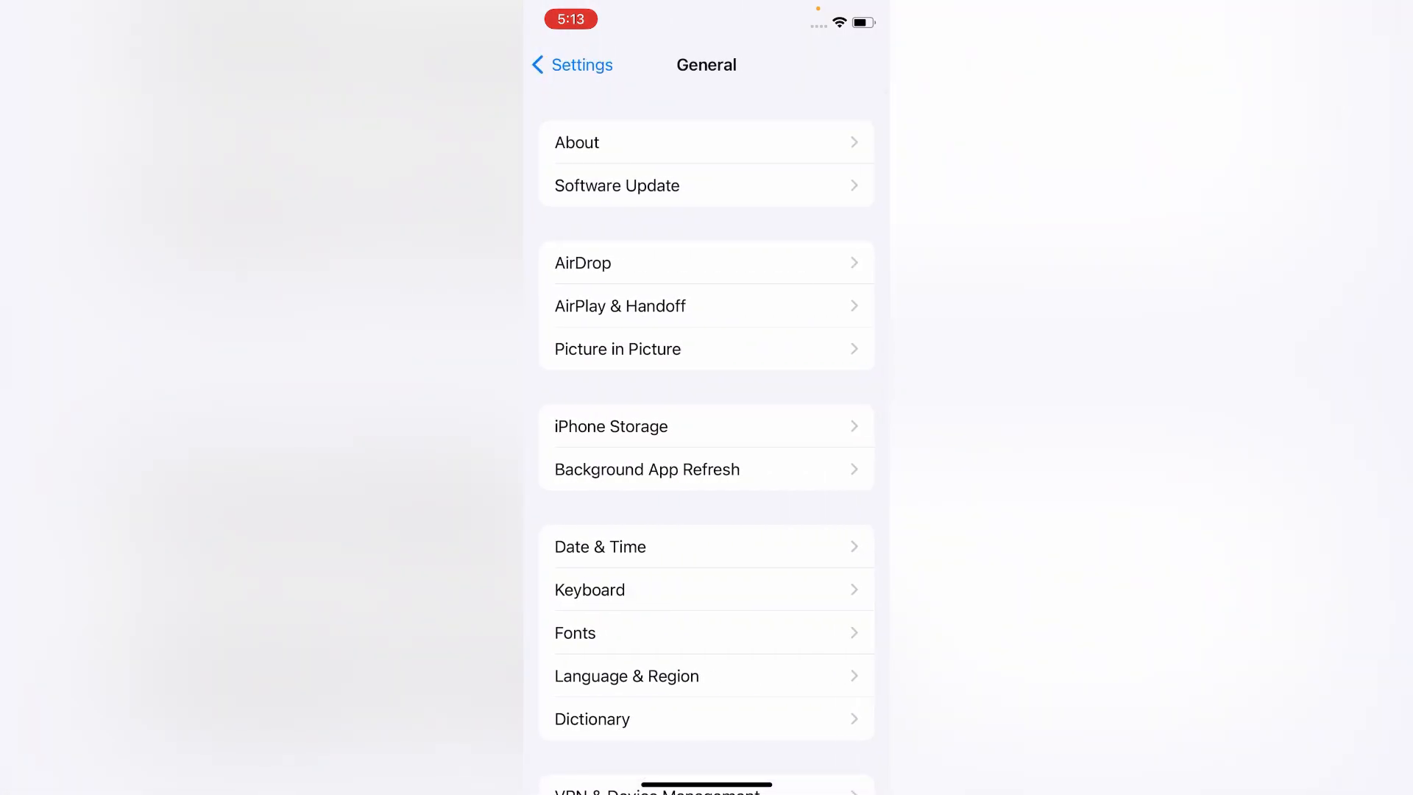
In Date & Time, search the time zone list and pick New Delhi, India instead of Dubai.
{"action": "left_click", "coordinate": [600, 546]}
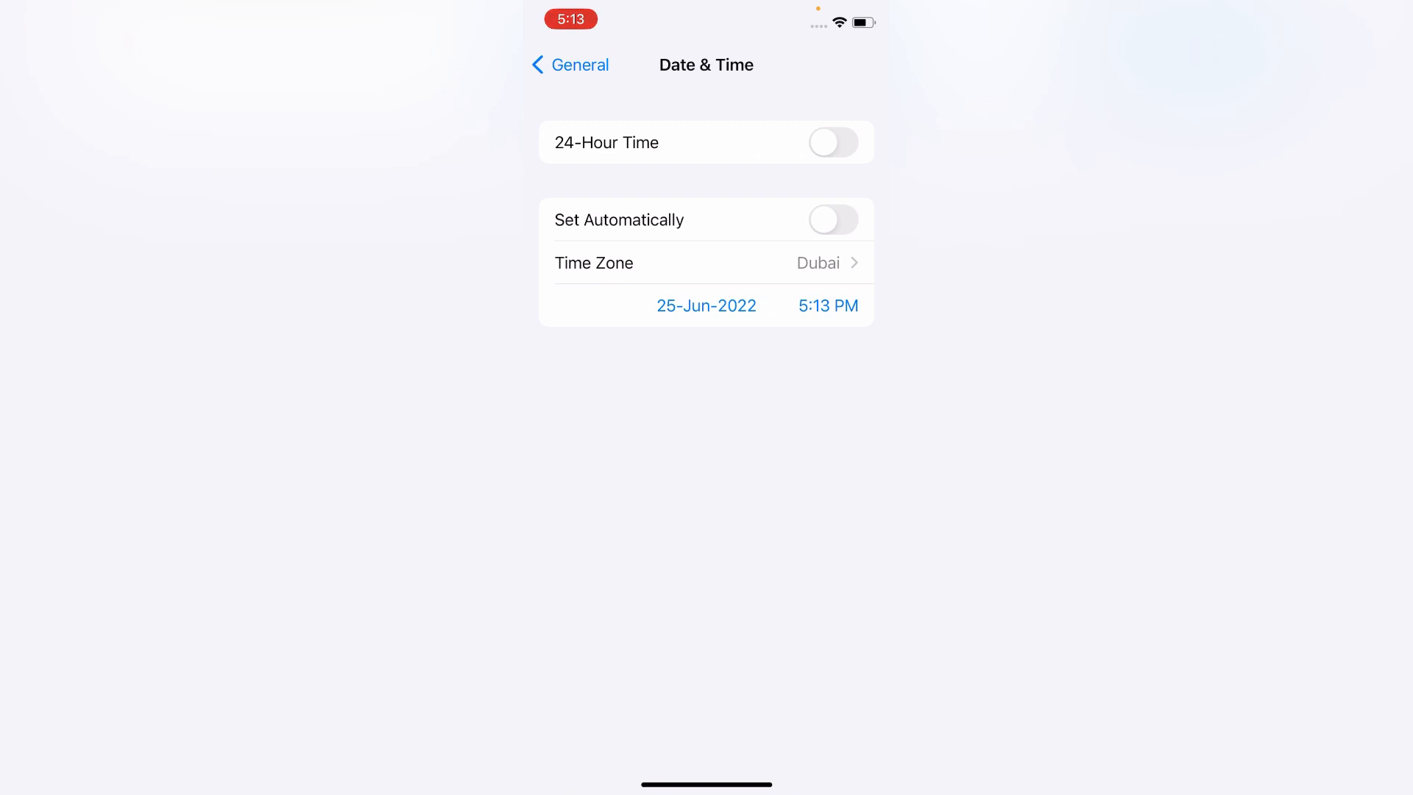
{"action": "left_click", "coordinate": [591, 262]}
{"action": "type", "text": "deh"}
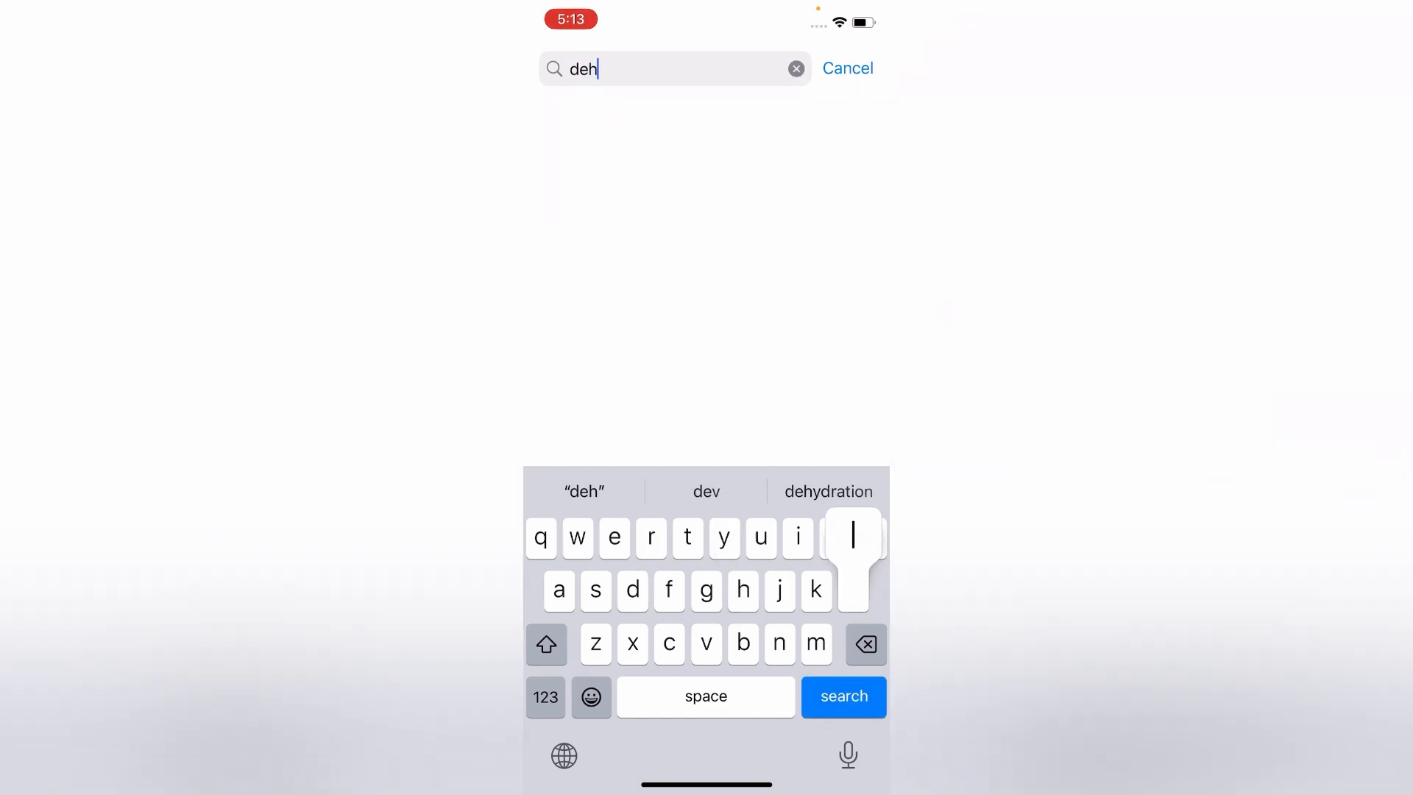
{"action": "key", "text": "backspace"}
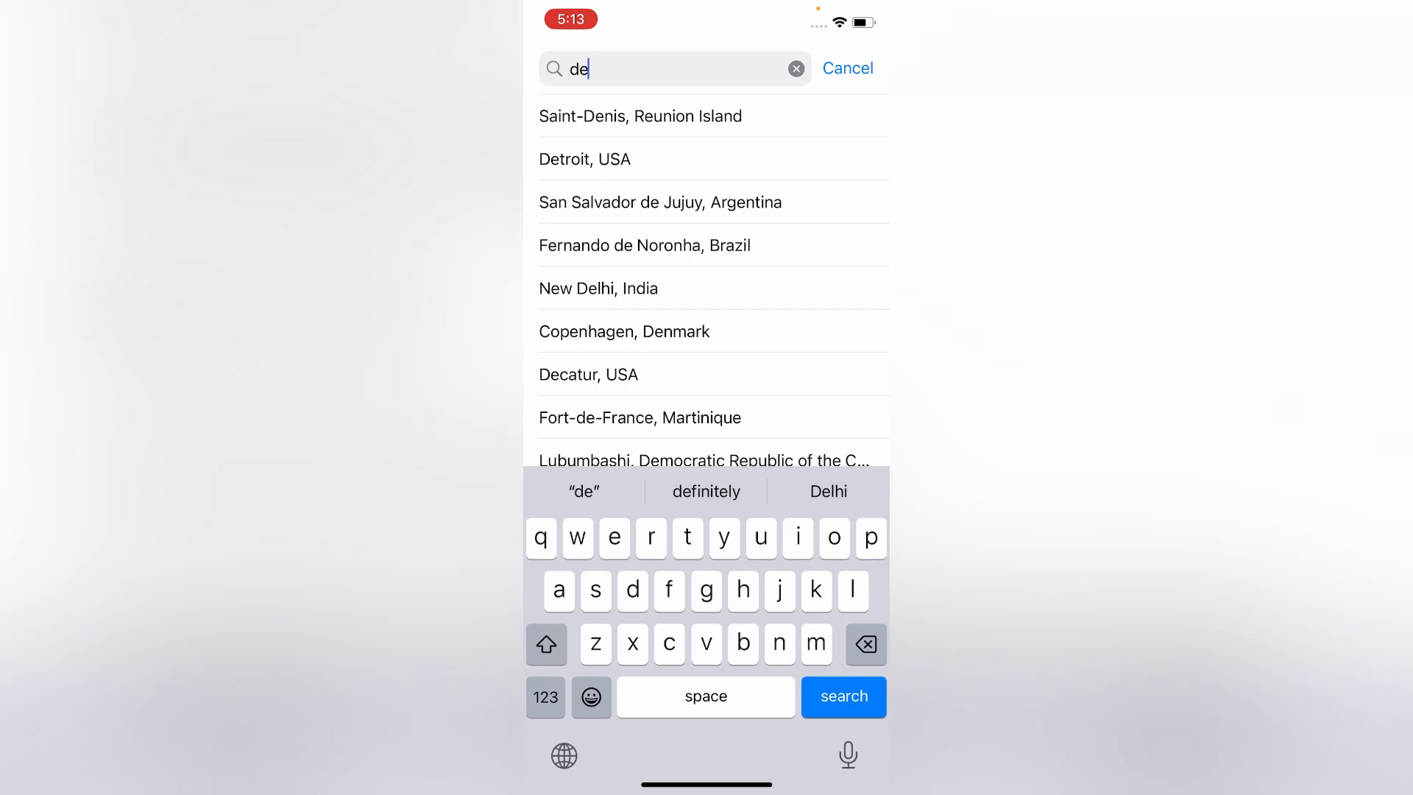
{"action": "type", "text": "Dubai"}
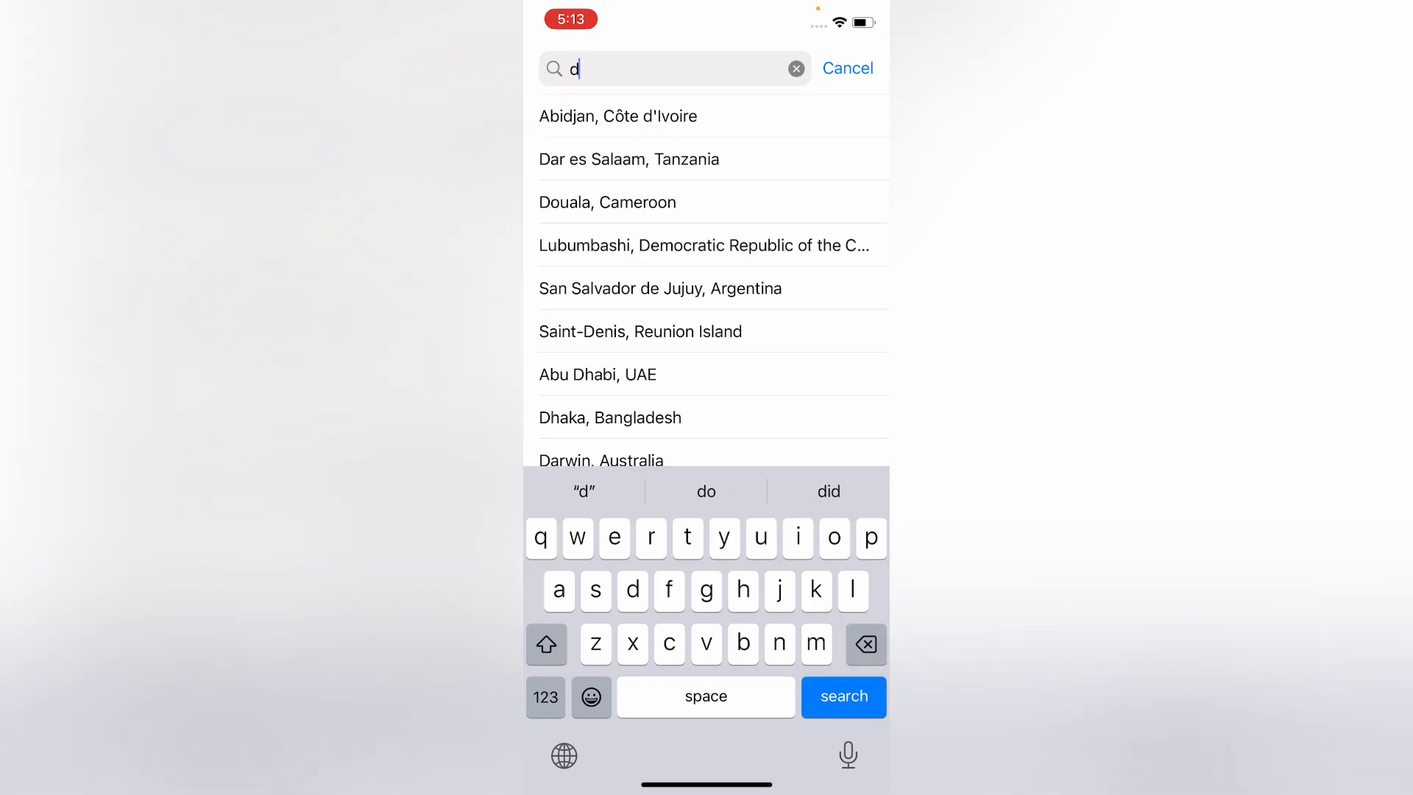
{"action": "left_click", "coordinate": [614, 538]}
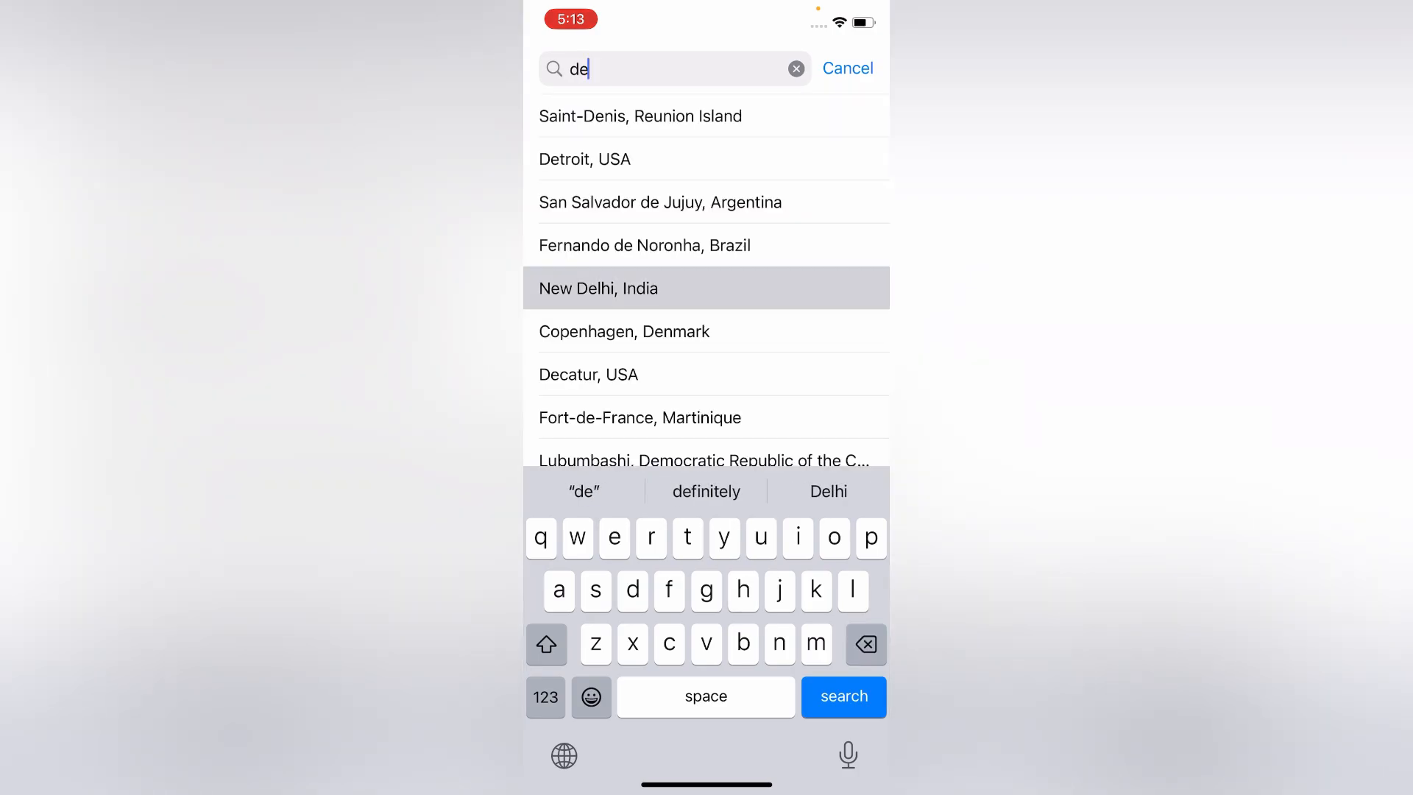
{"action": "left_click", "coordinate": [597, 287]}
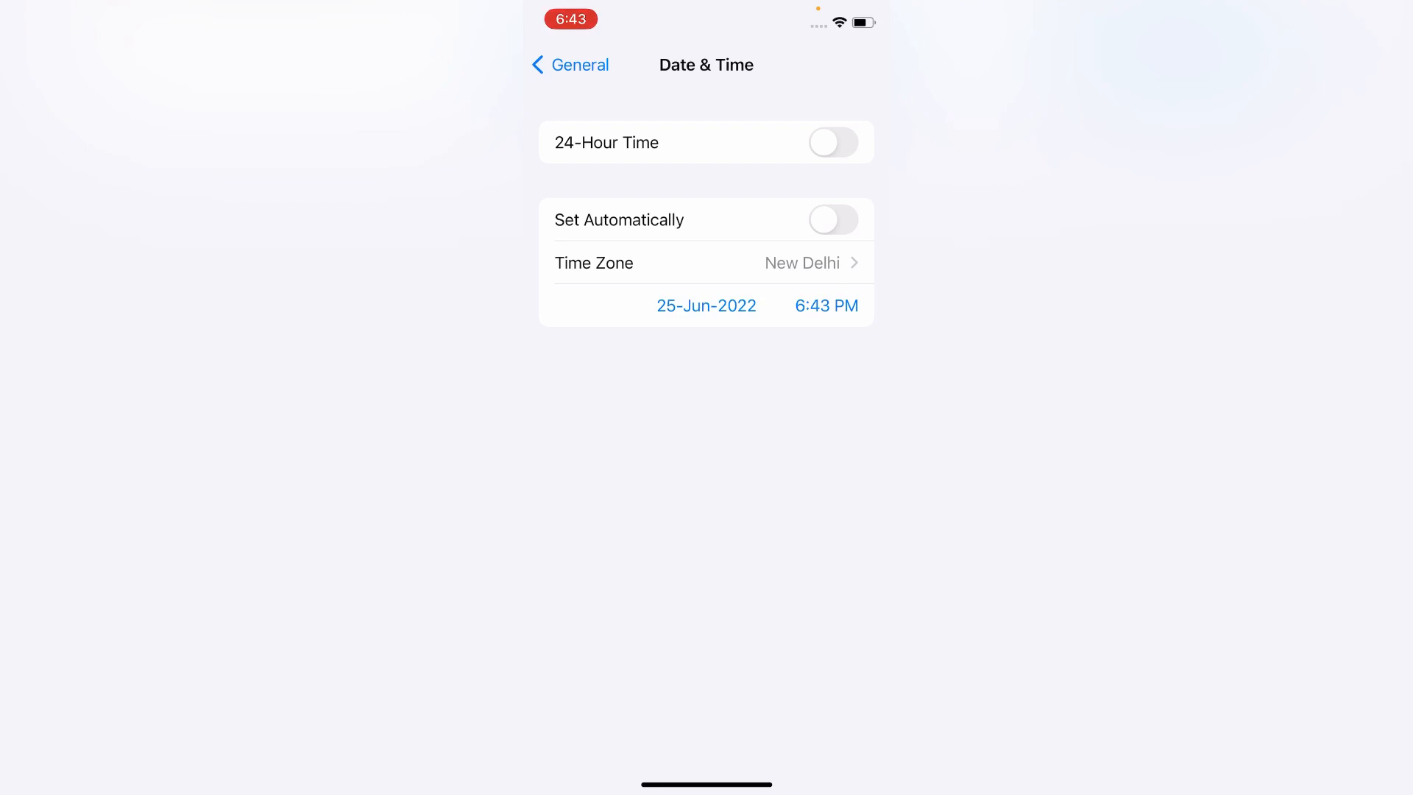
Turn on Set Automatically so the time zone settles at Islamabad.
{"action": "left_click", "coordinate": [831, 220]}
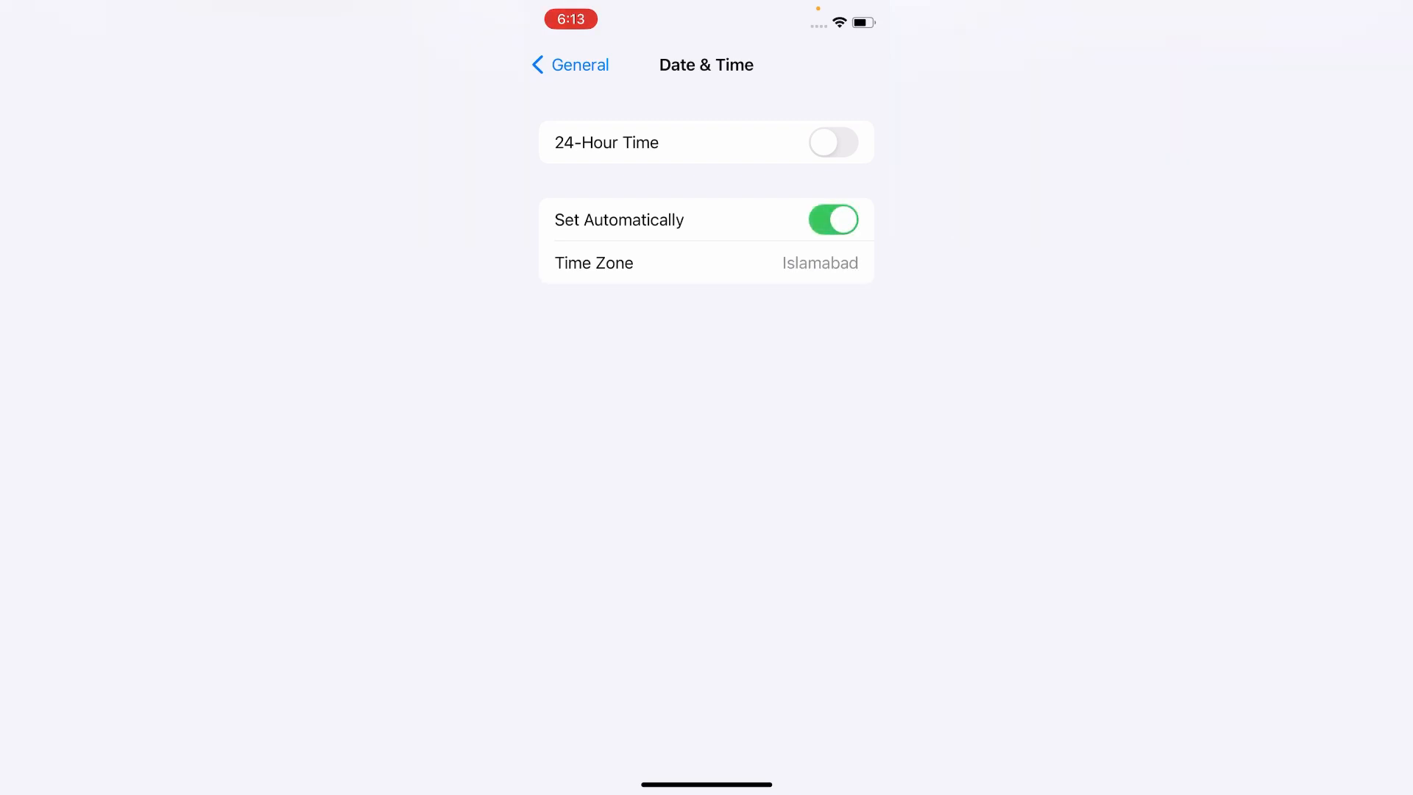
Review iPhone Storage usage (25.5 GB of 64 GB) and return to the General list.
{"action": "left_click", "coordinate": [568, 63]}
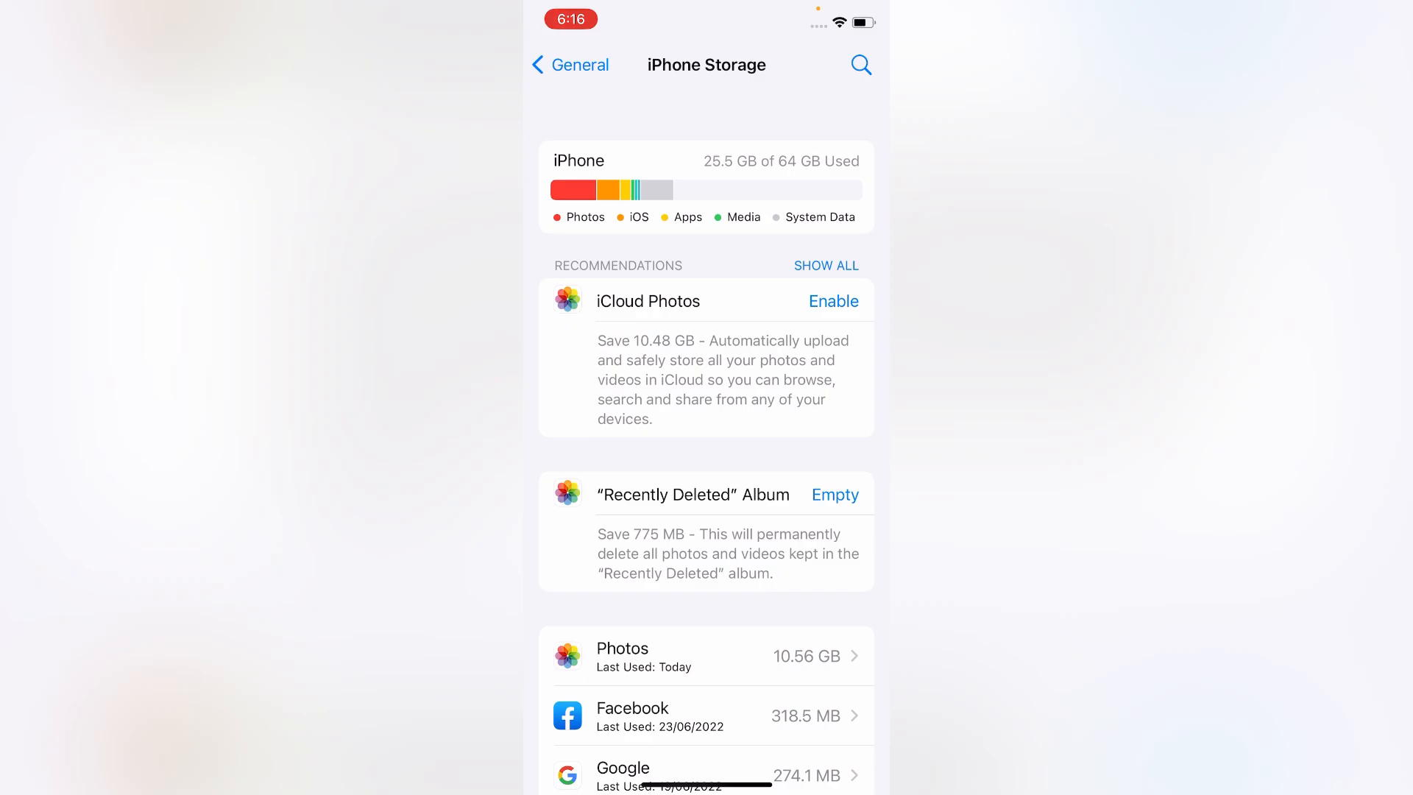
{"action": "left_click", "coordinate": [569, 65]}
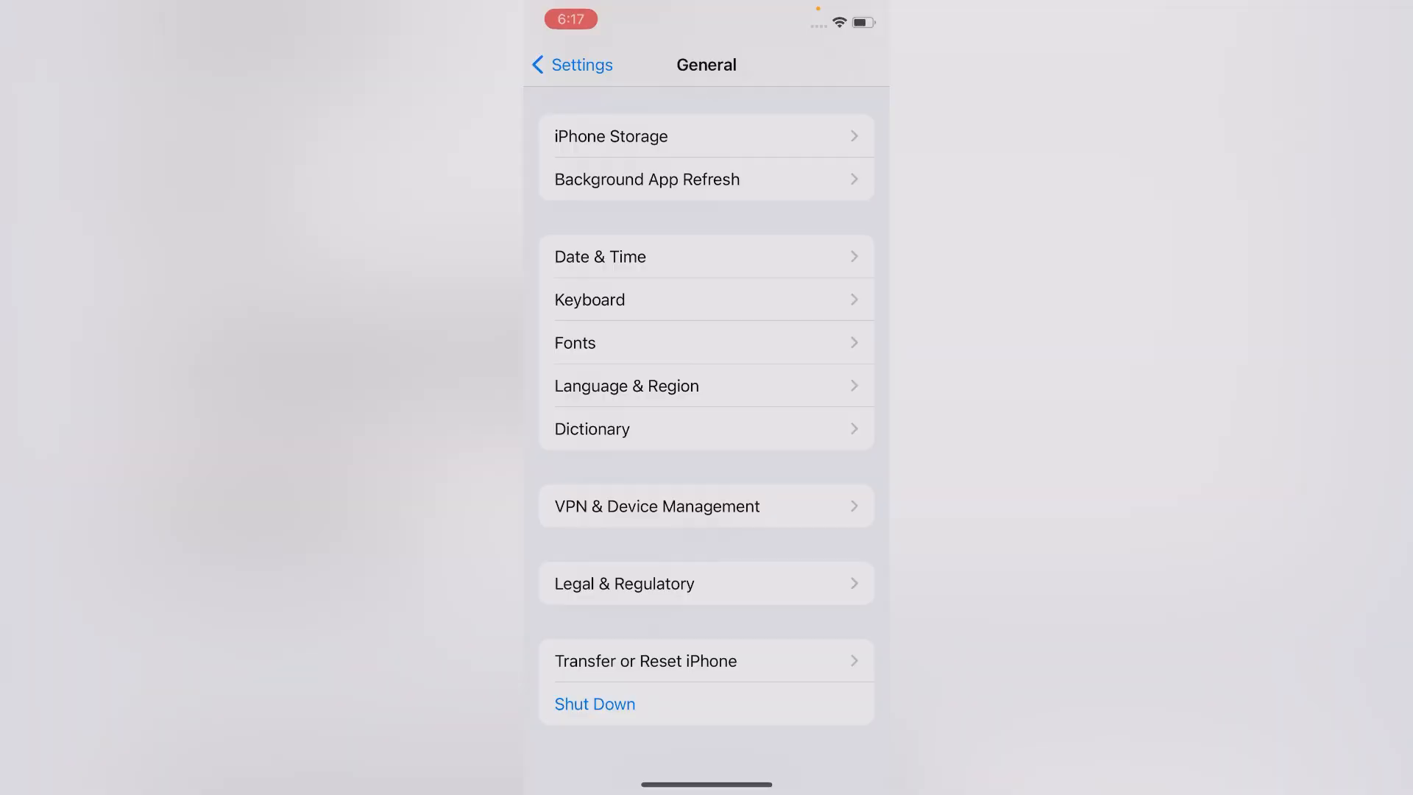
Shut down the iPhone from Settings and power it back on to the home screen.
{"action": "left_click", "coordinate": [593, 704]}
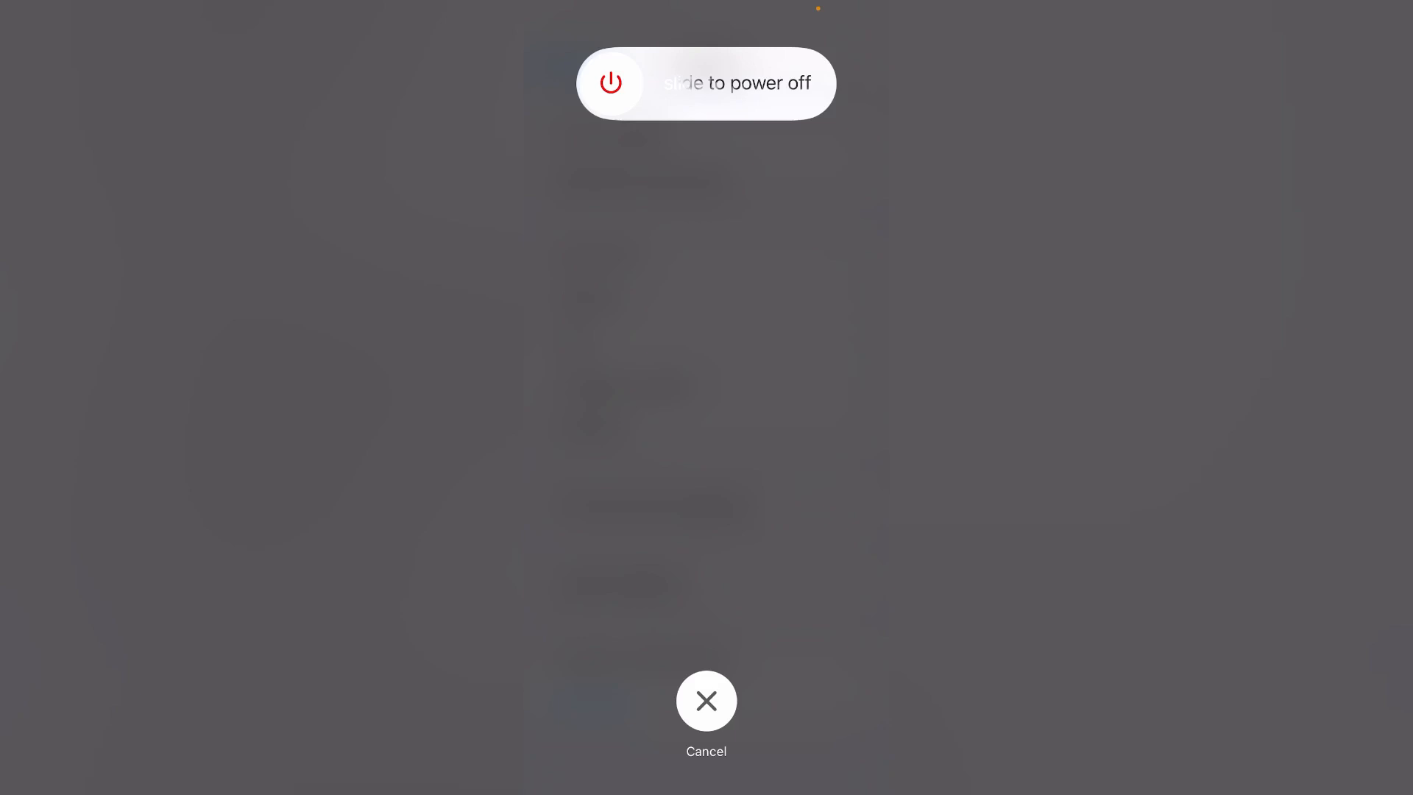
{"action": "left_click", "coordinate": [705, 701]}
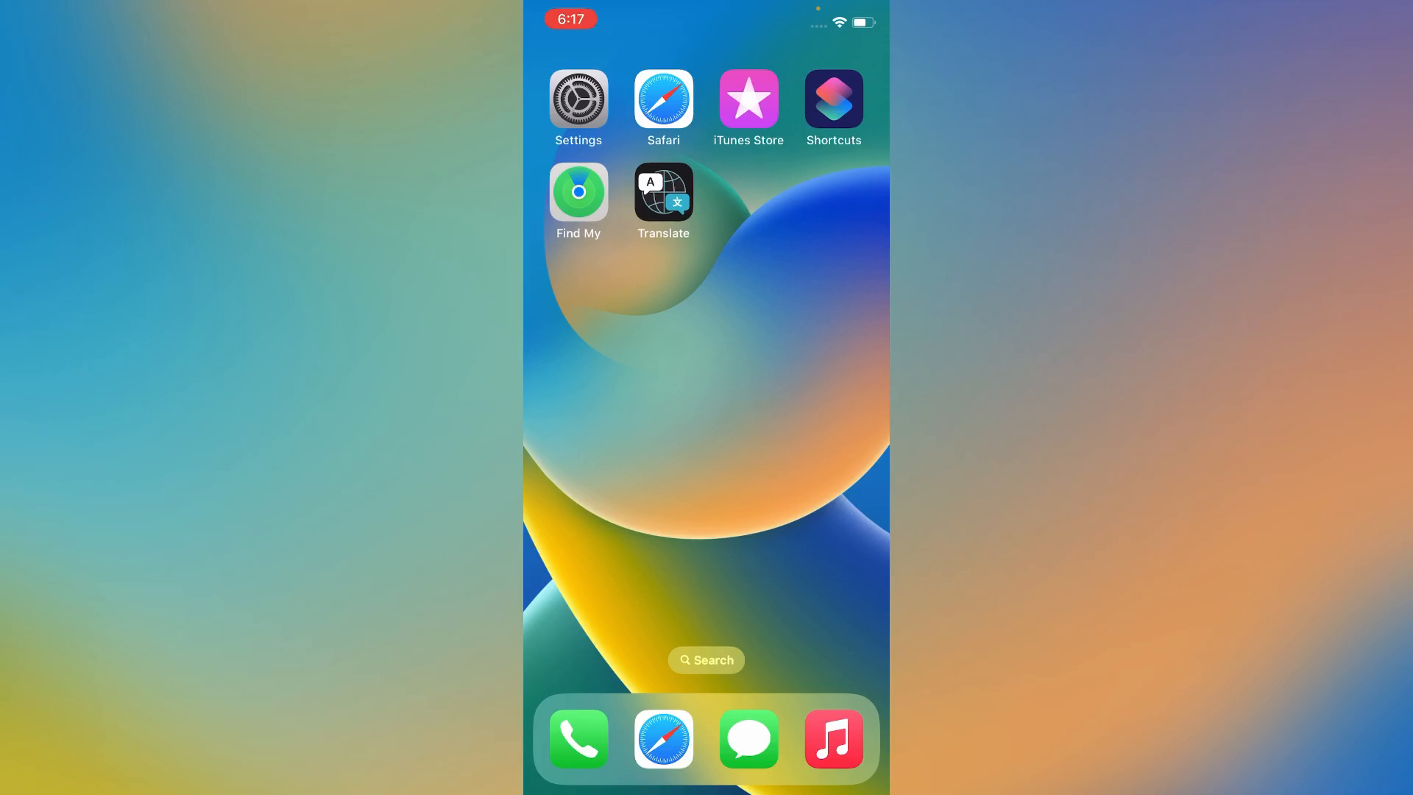
After the restart, start a new Software Update check from General.
{"action": "left_click", "coordinate": [577, 99]}
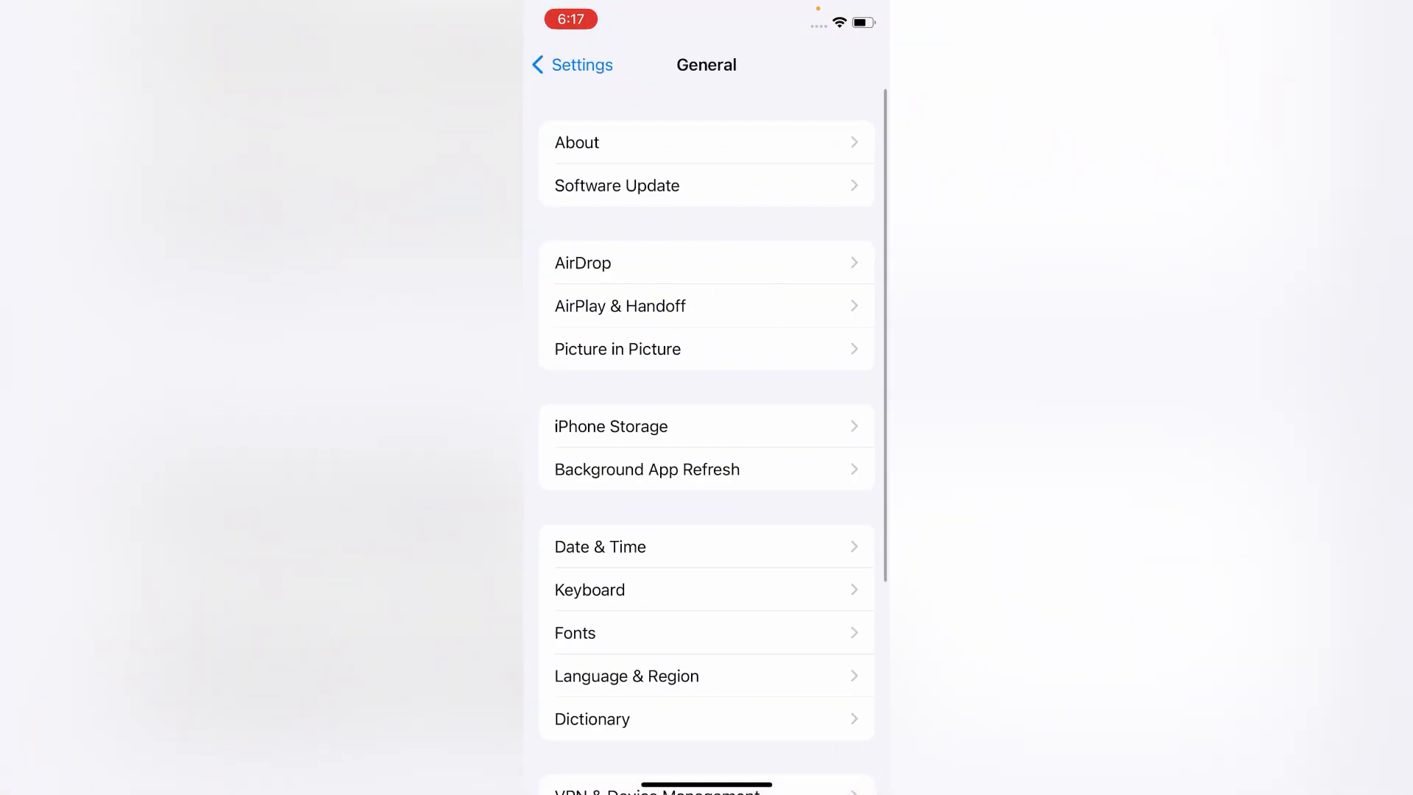
{"action": "left_click", "coordinate": [616, 185]}
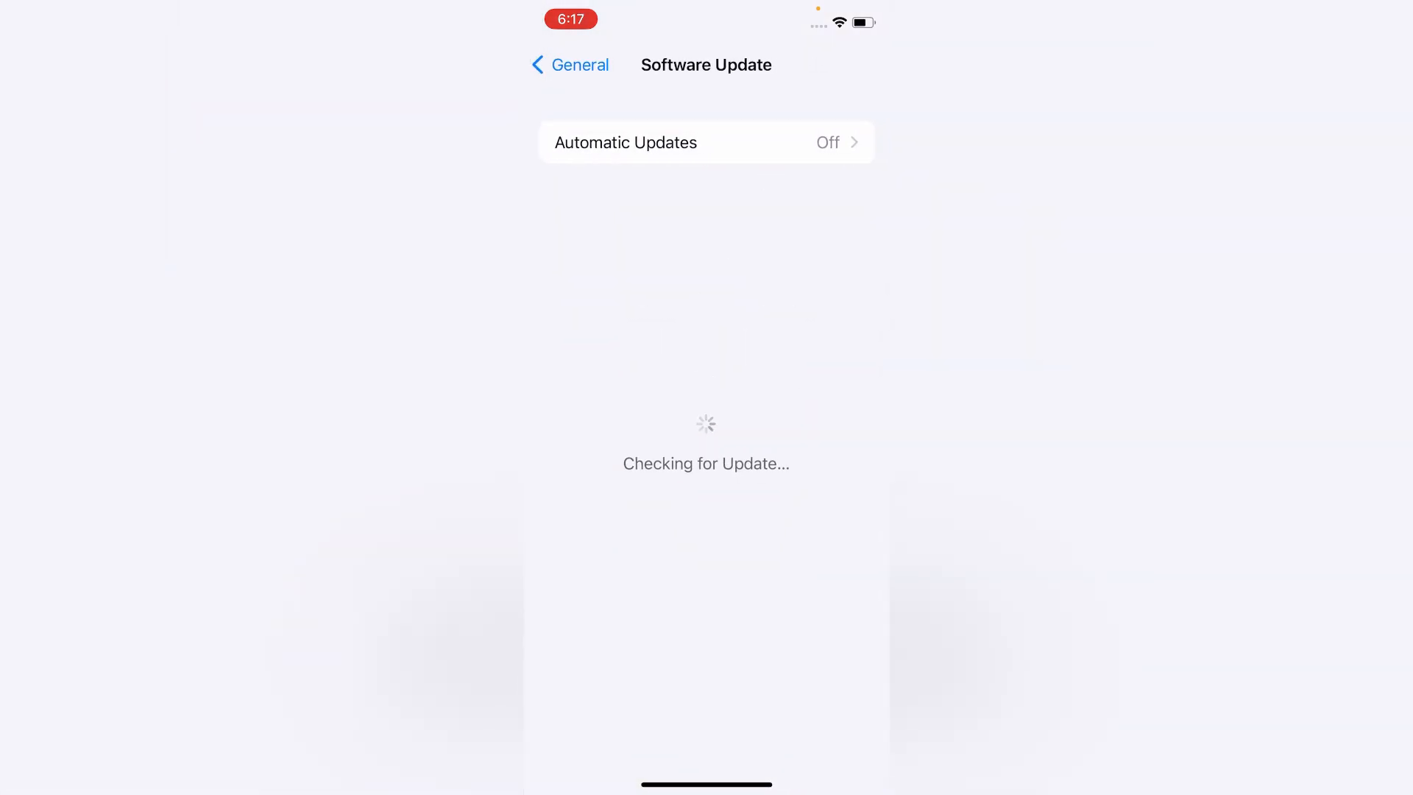